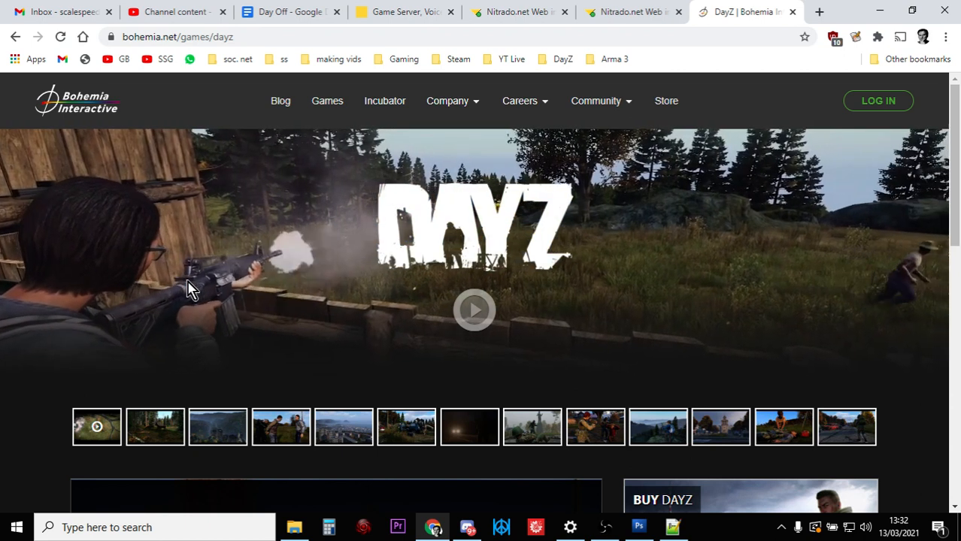
# - Show the Nitrado services list with the 24-slot and 10-slot DayZ PS4 servers
pyautogui.click(406, 12)
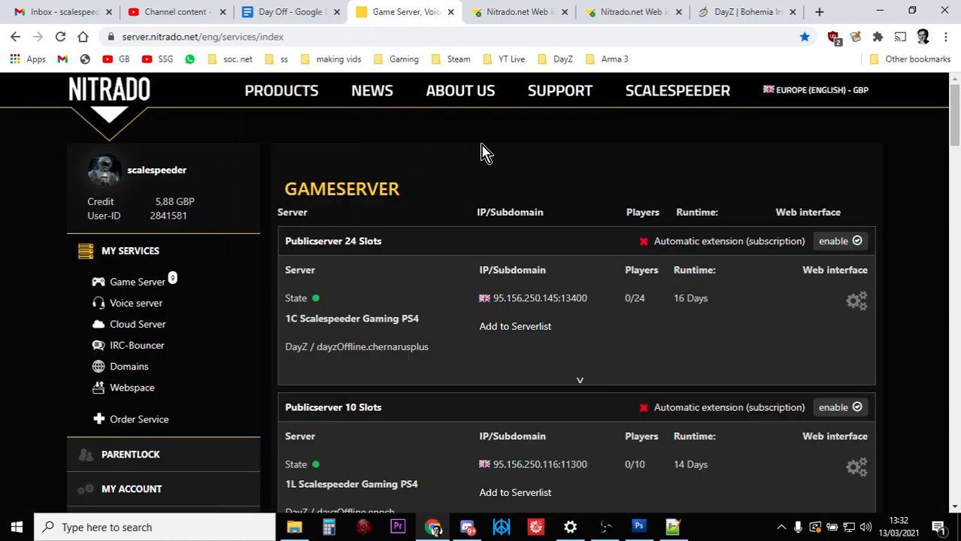
pyautogui.moveTo(567, 156)
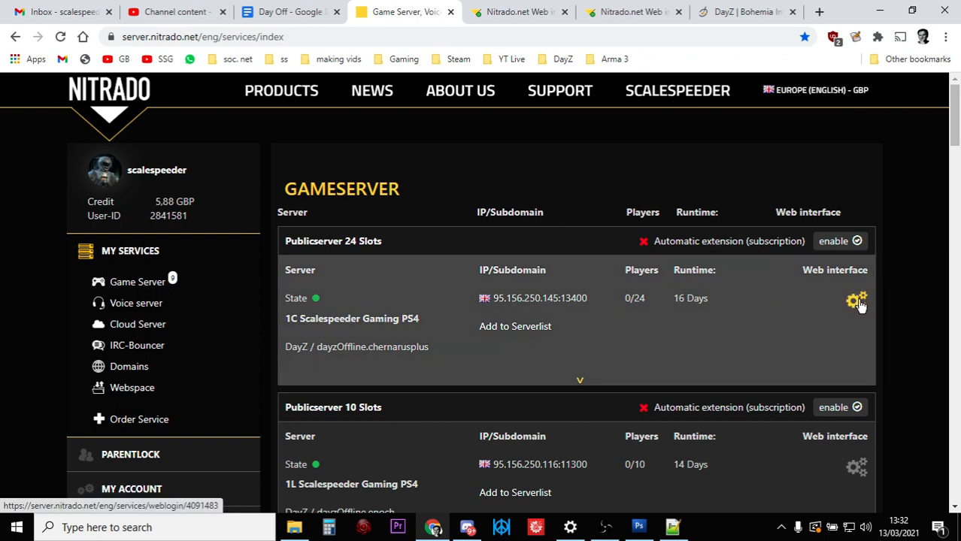
pyautogui.moveTo(519, 11)
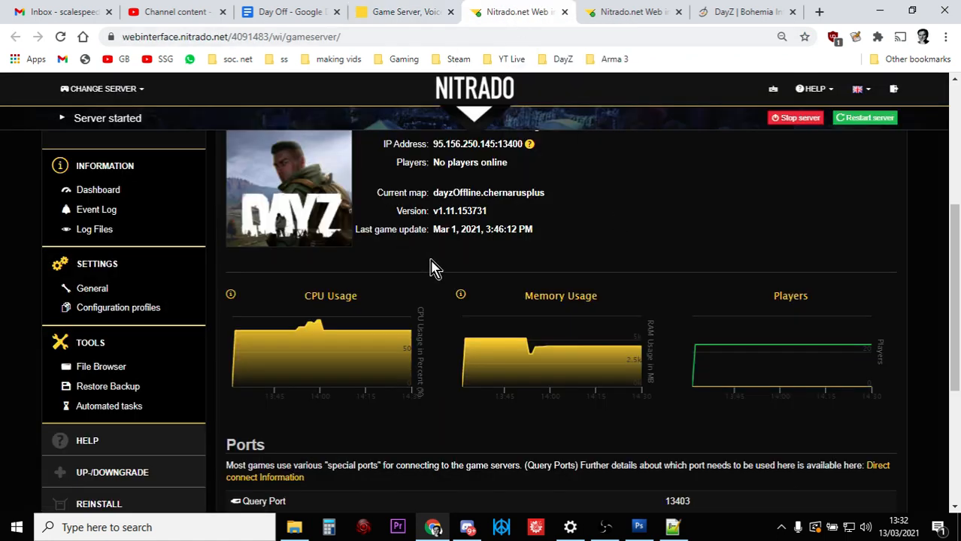
pyautogui.moveTo(101, 366)
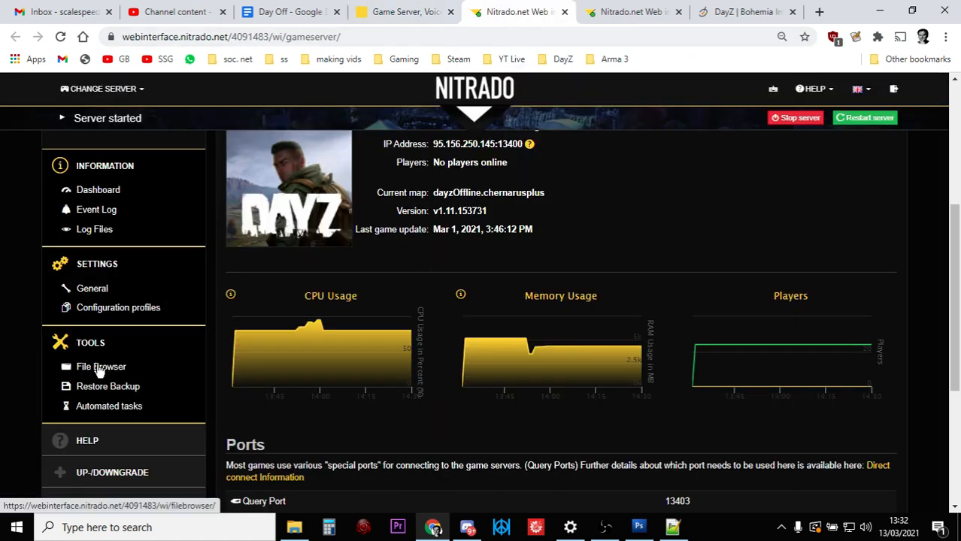
# - Open the 24-slot server's File Browser and enter dayzOffline.chernarusplus/db
pyautogui.click(101, 367)
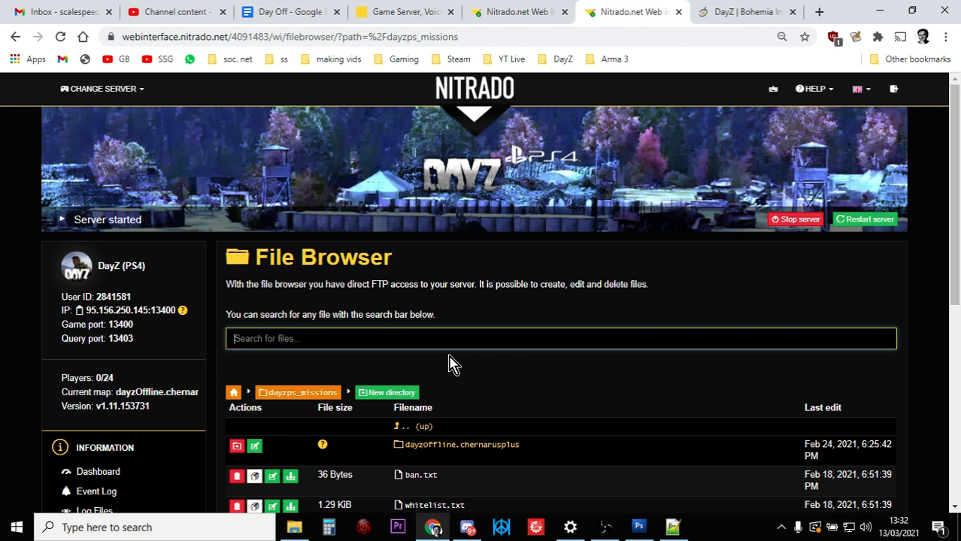
pyautogui.scroll(-3)
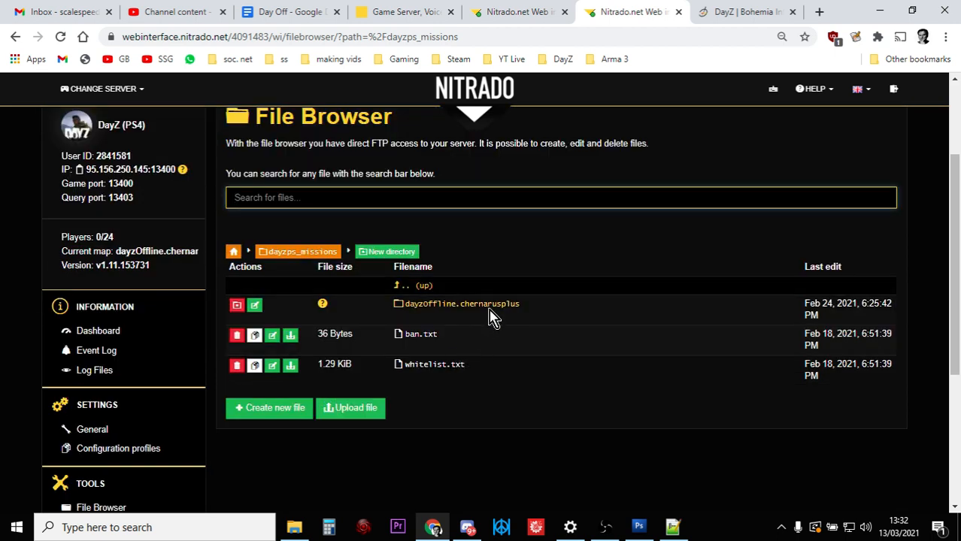
pyautogui.moveTo(460, 303)
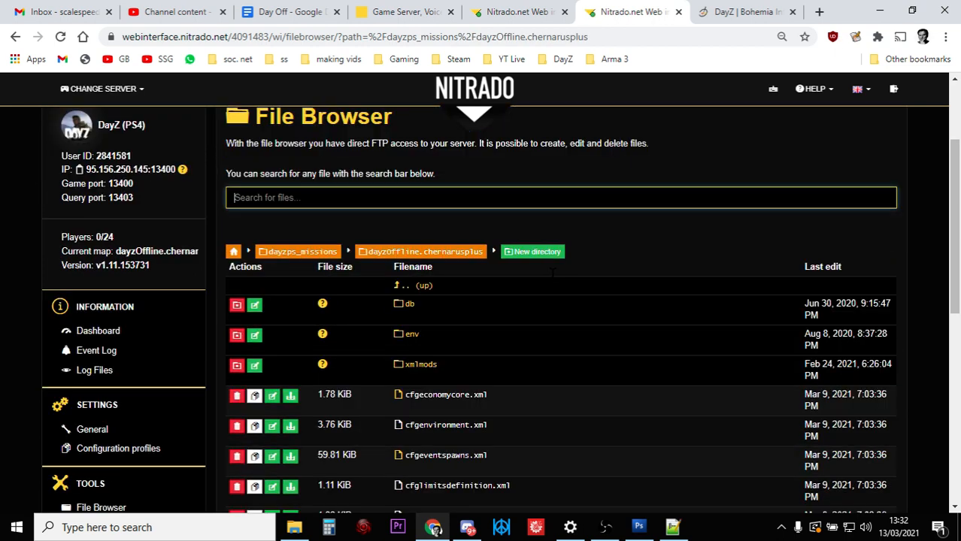
pyautogui.moveTo(554, 285)
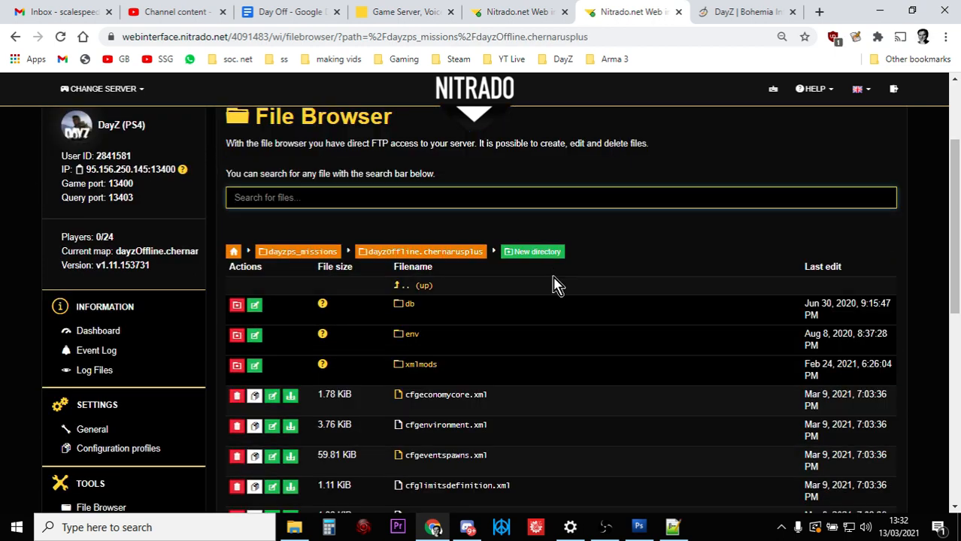
pyautogui.click(409, 304)
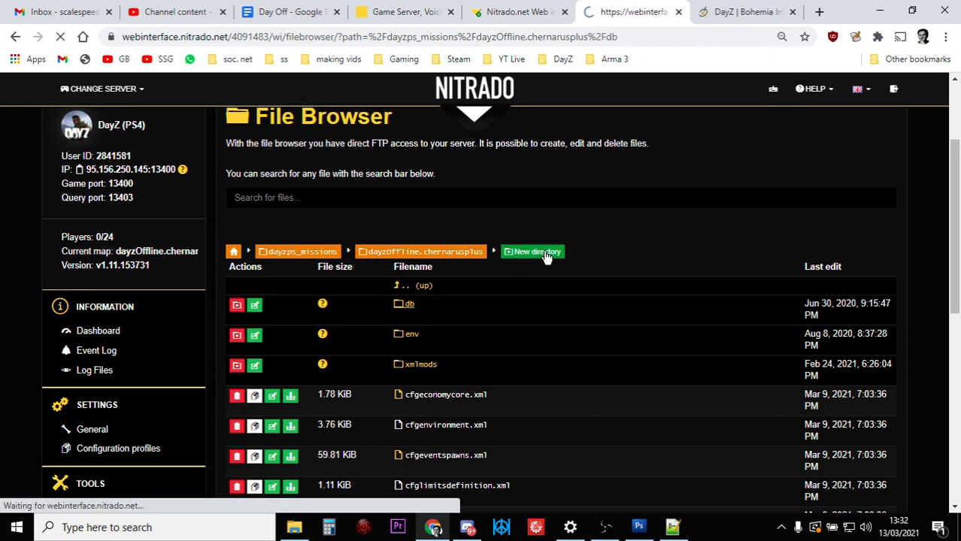
# - List the db folder's economy, events, globals, messages and types XML files
pyautogui.click(408, 304)
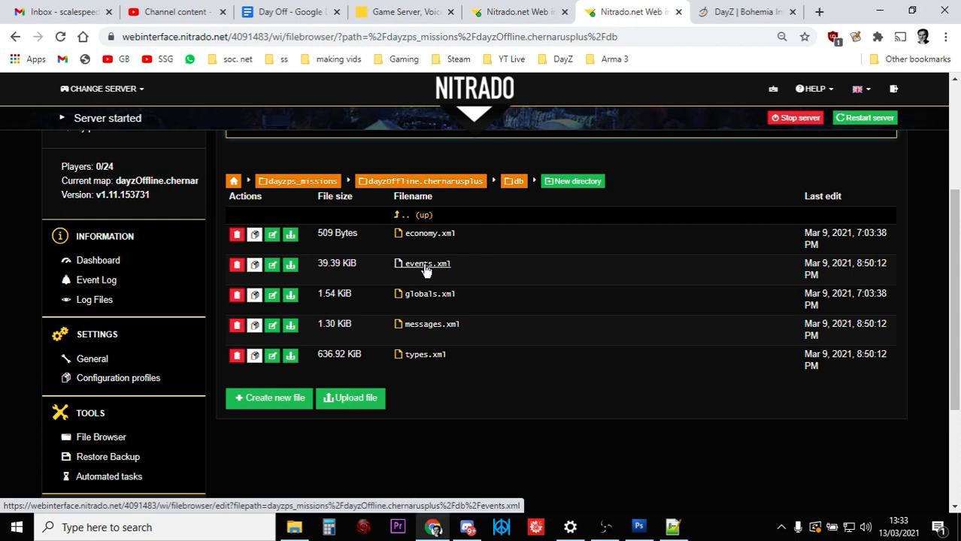
pyautogui.moveTo(290, 265)
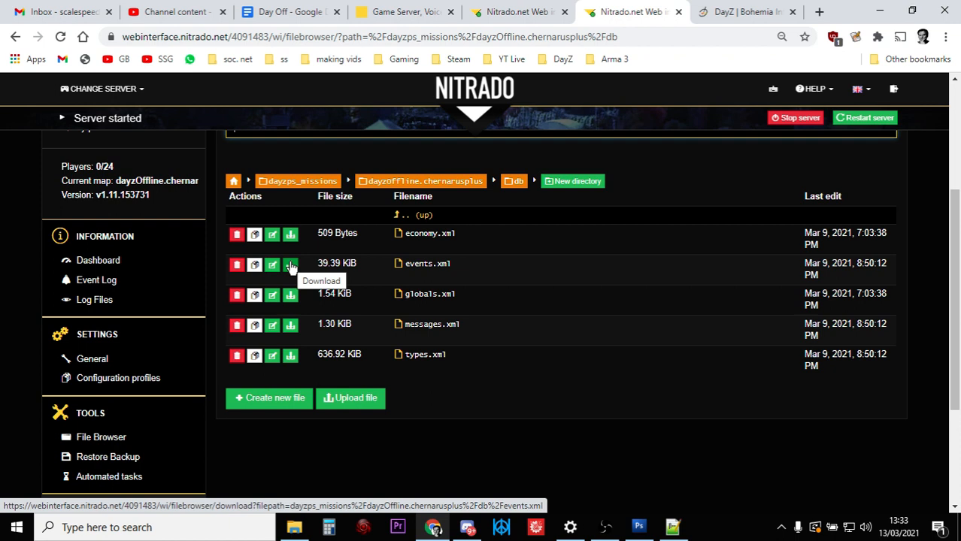
pyautogui.moveTo(402, 282)
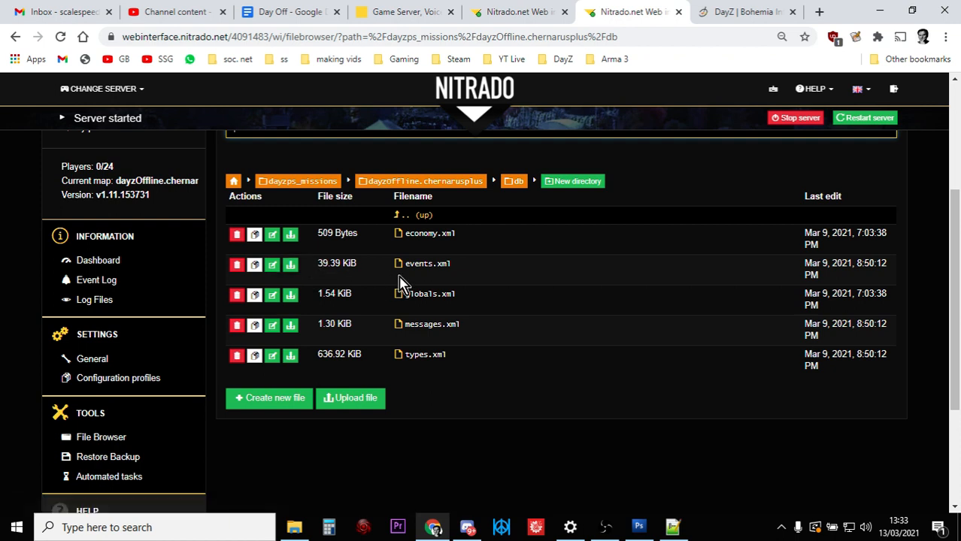
pyautogui.moveTo(427, 263)
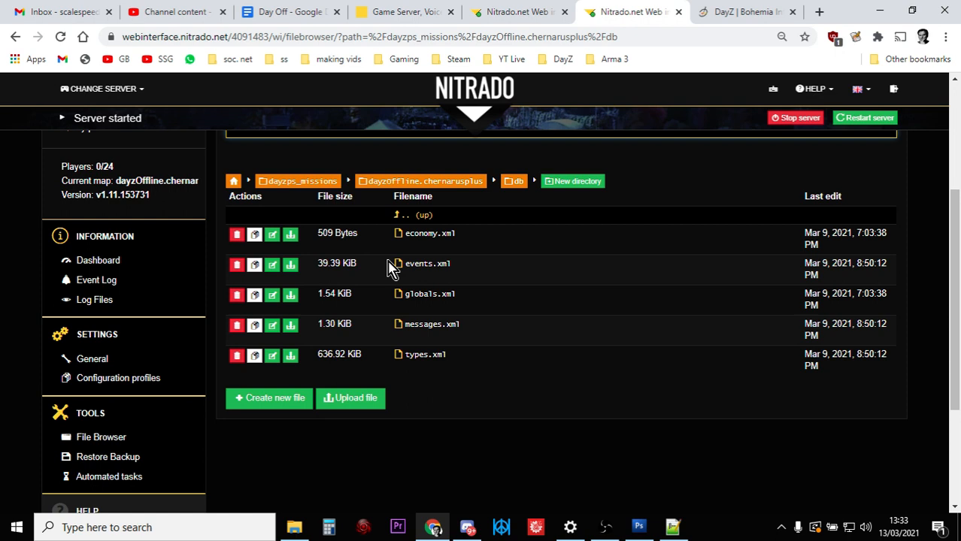
pyautogui.moveTo(669, 477)
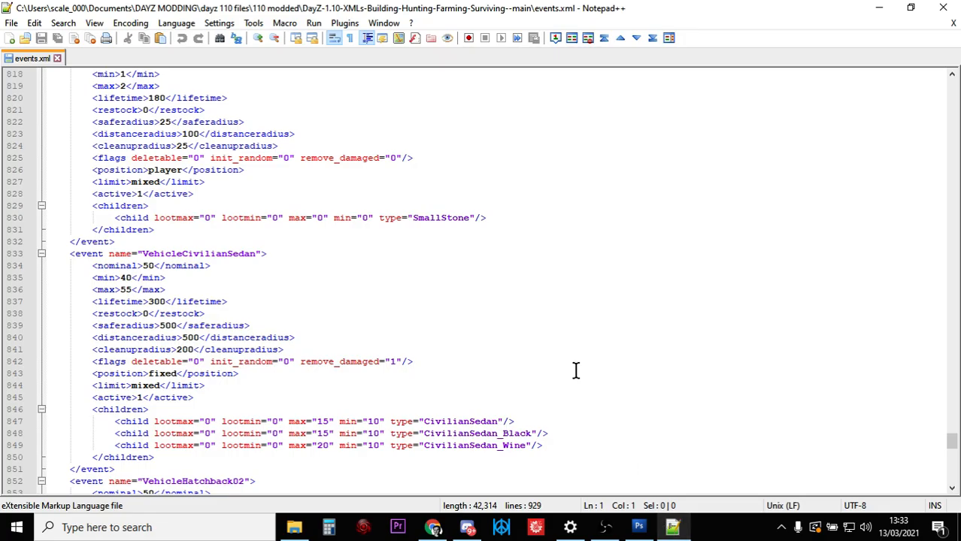
pyautogui.moveTo(434, 98)
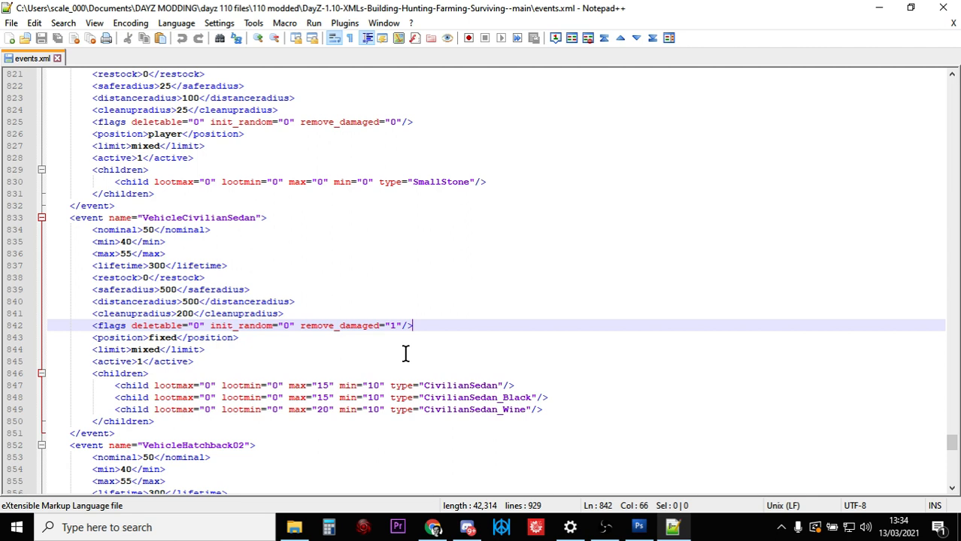
pyautogui.moveTo(411, 381)
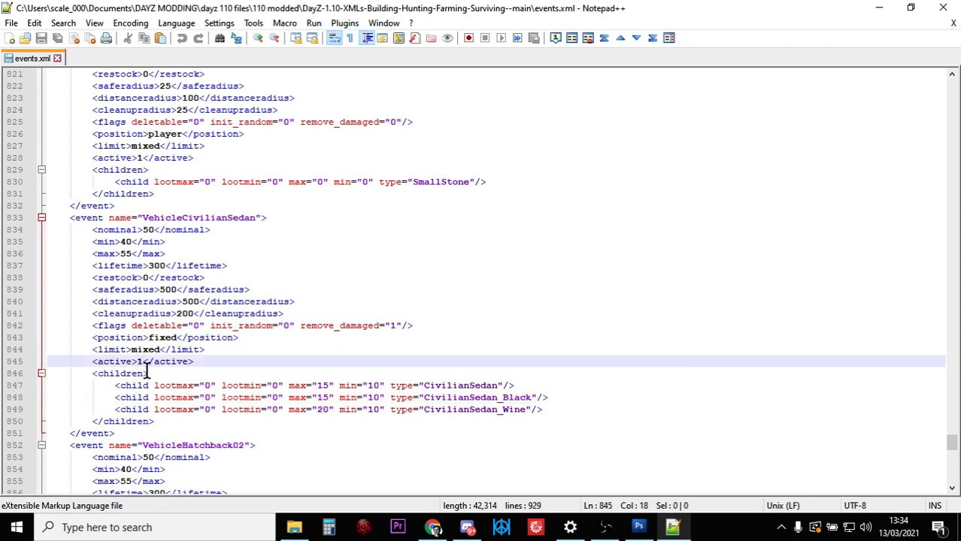
# - Return from Notepad++ to the Nitrado File Browser at dayzOffline.chernarusplus/db
pyautogui.write('0')
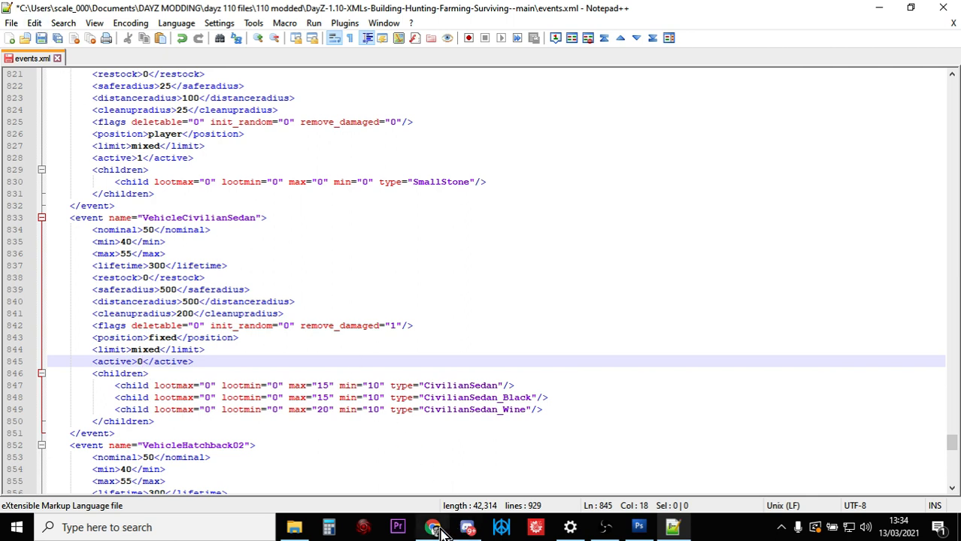
pyautogui.click(432, 527)
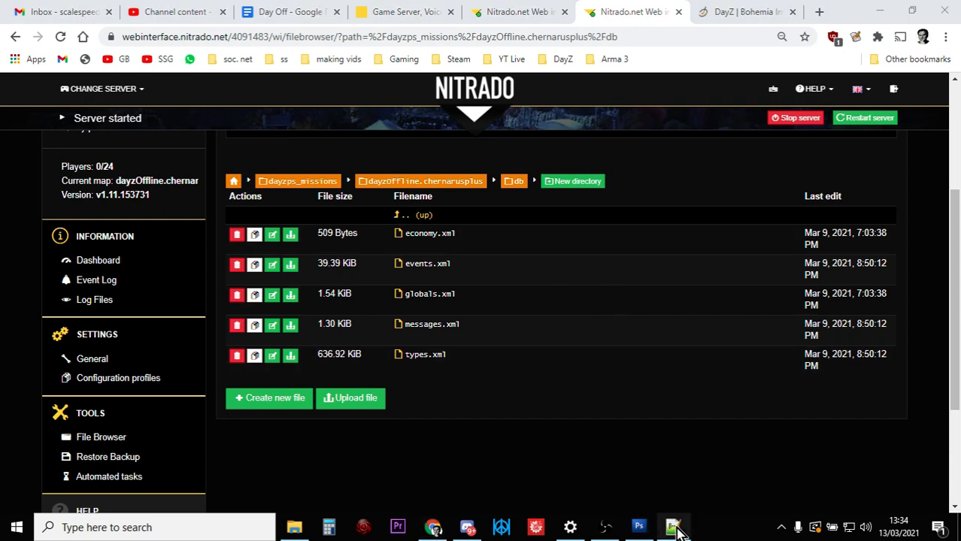
pyautogui.click(671, 527)
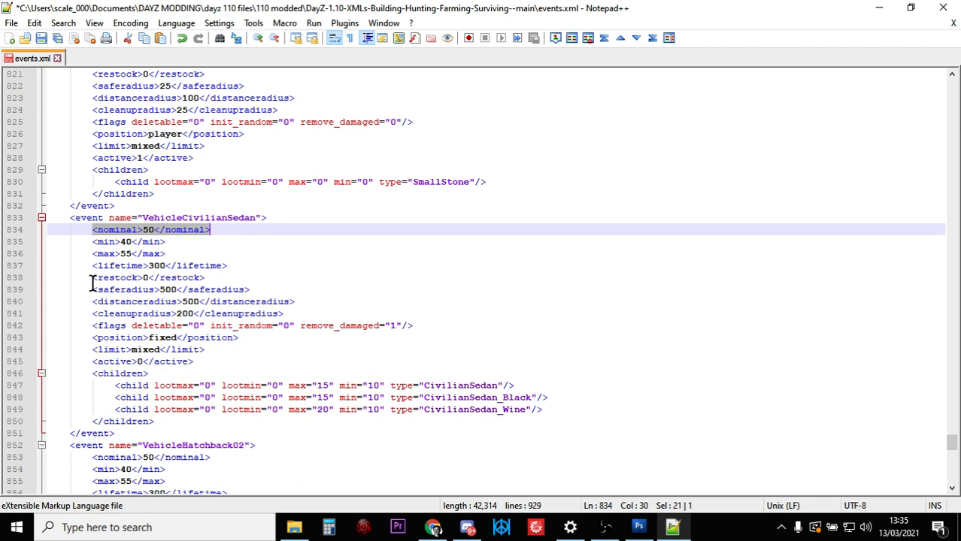
pyautogui.click(316, 265)
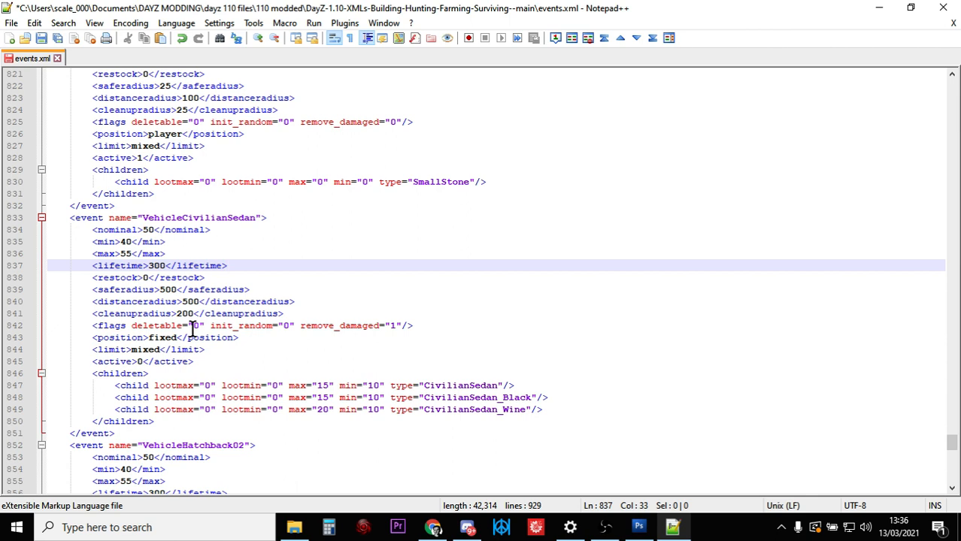
pyautogui.click(227, 265)
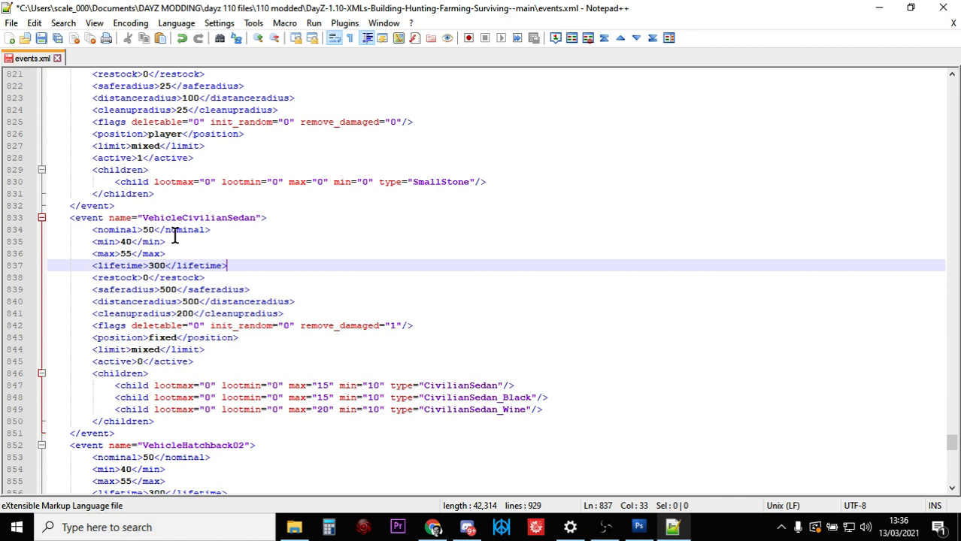
# - Set the VehicleCivilianSedan active flag back to 1 and check VehicleHatchback02's active line
pyautogui.scroll(-3)
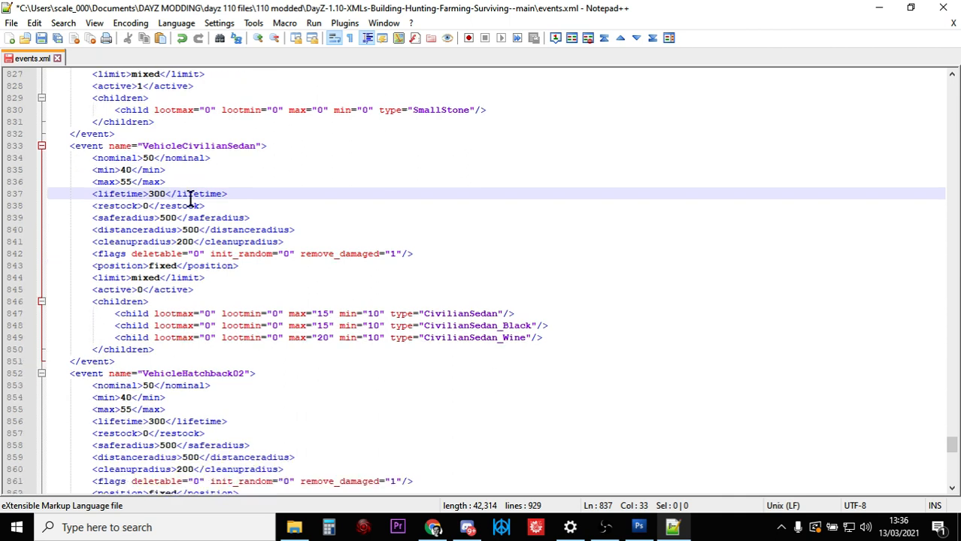
pyautogui.scroll(-3)
pyautogui.write('1')
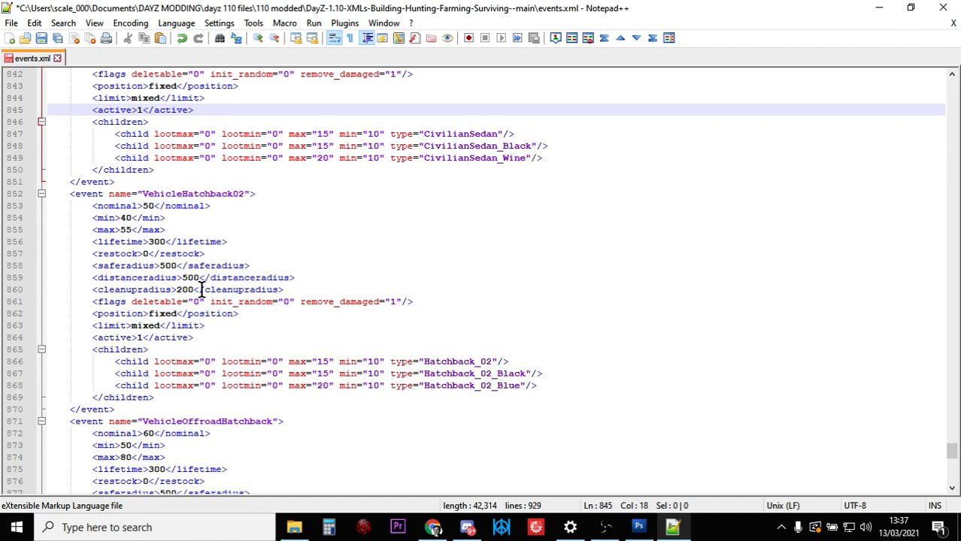
pyautogui.click(93, 337)
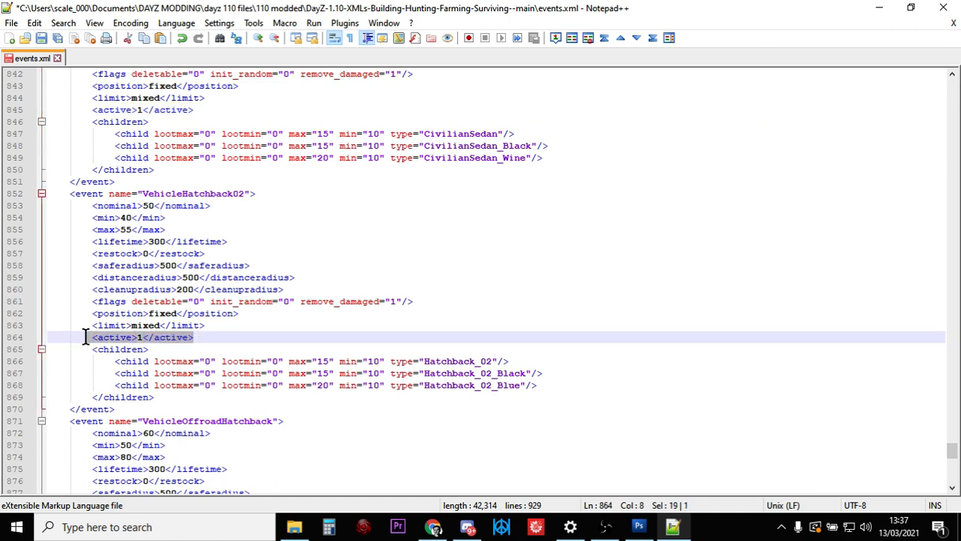
pyautogui.click(142, 337)
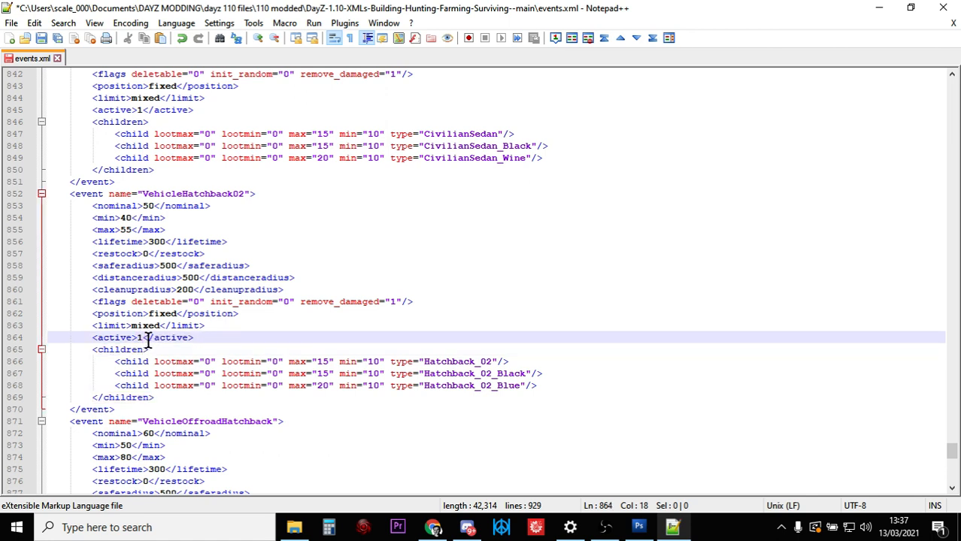
pyautogui.scroll(-3)
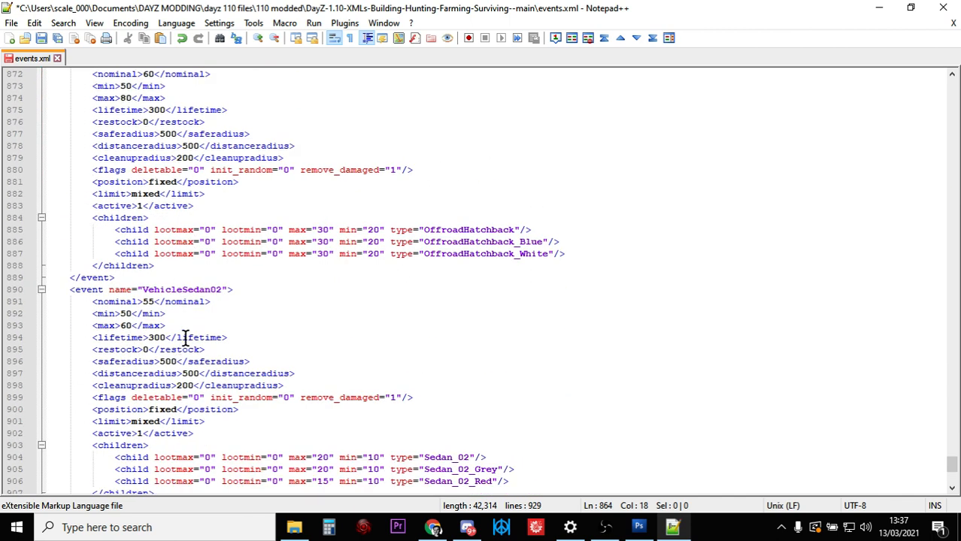
pyautogui.scroll(-3)
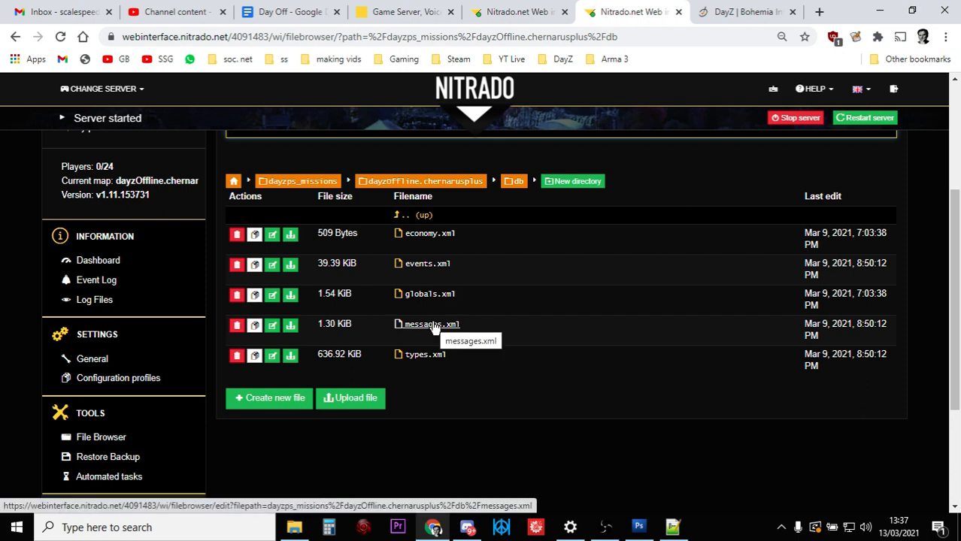
pyautogui.moveTo(684, 526)
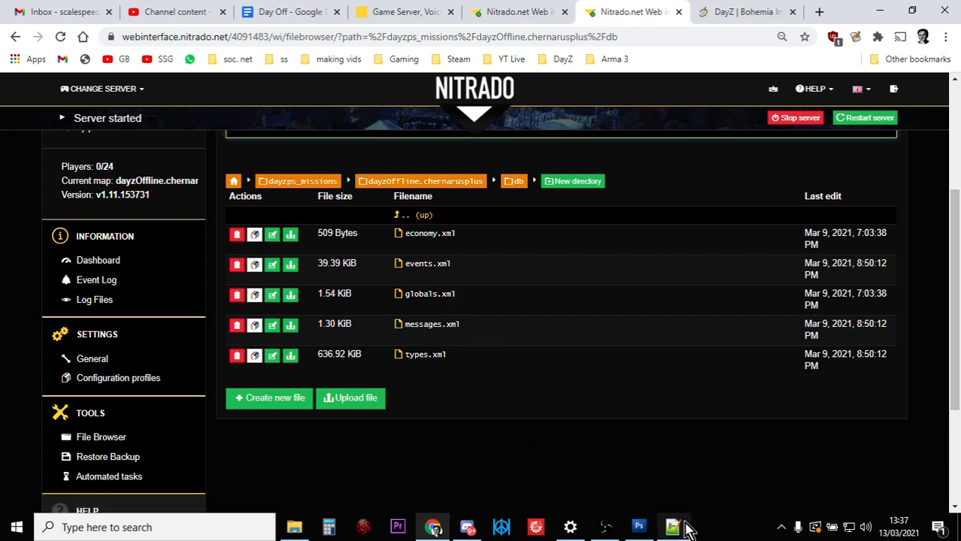
pyautogui.click(672, 526)
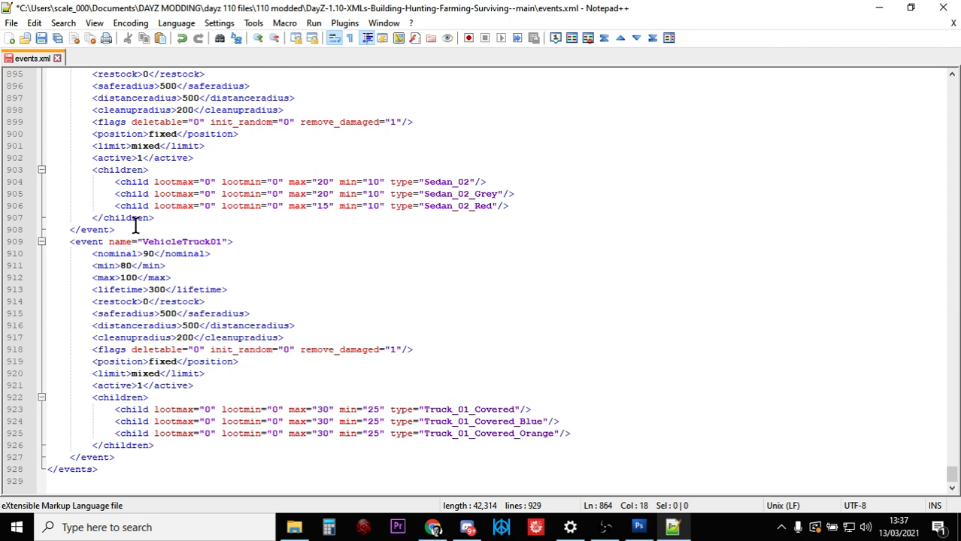
pyautogui.moveTo(451, 527)
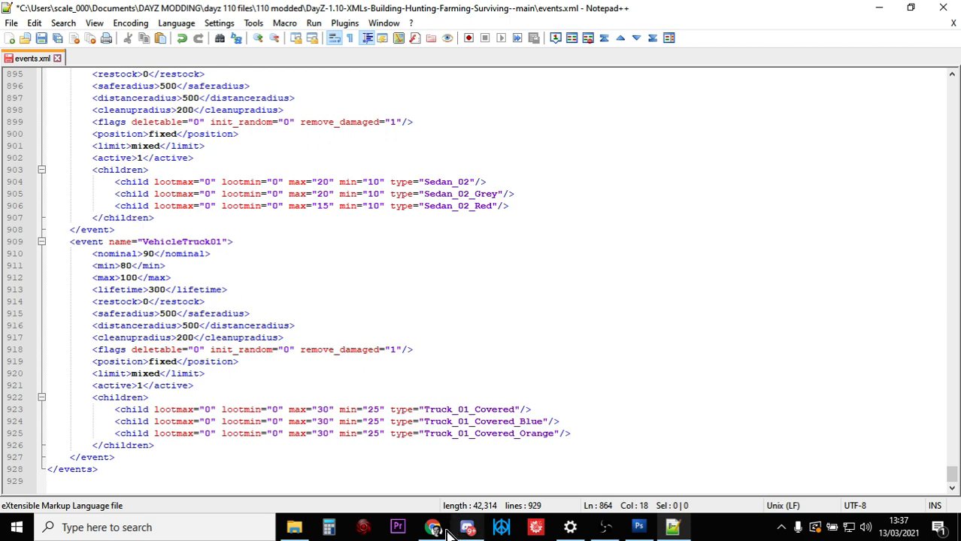
pyautogui.click(432, 527)
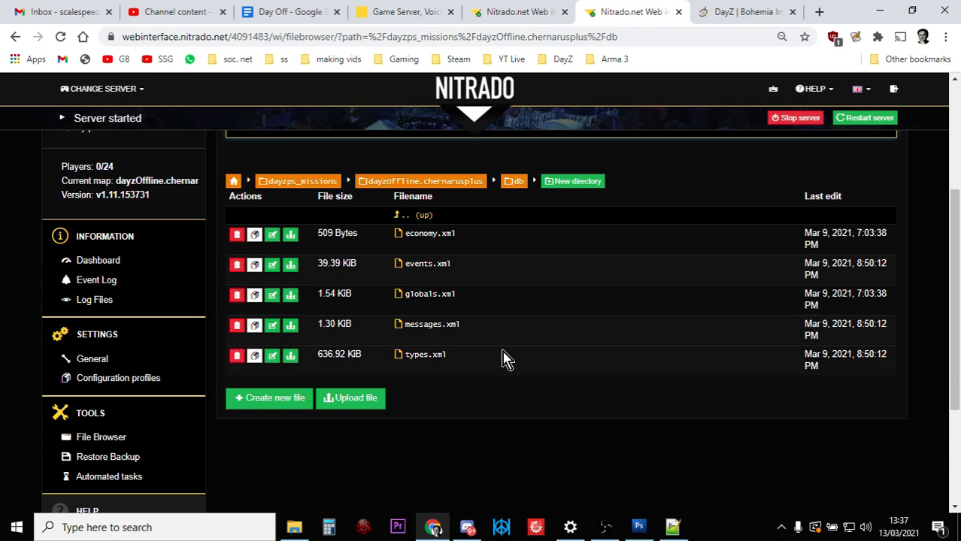
pyautogui.moveTo(393, 480)
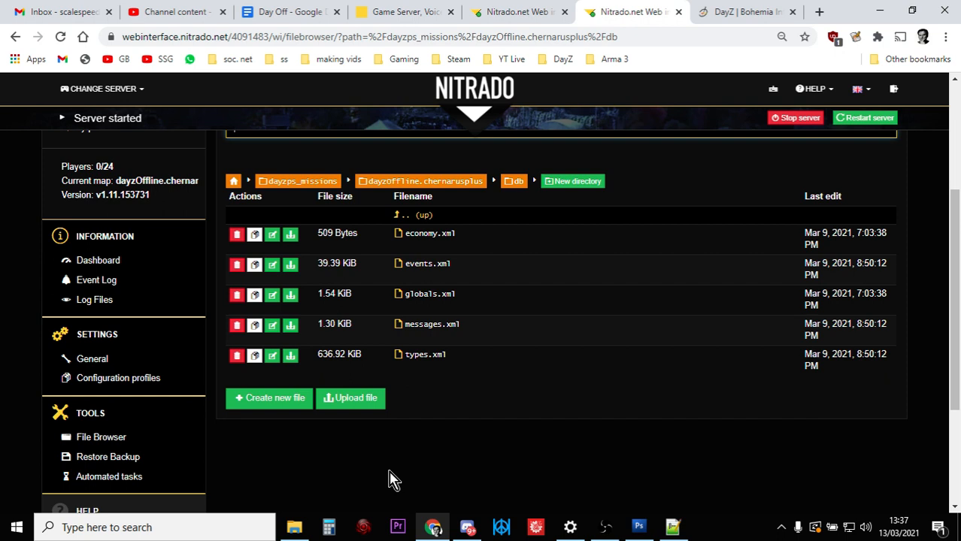
pyautogui.moveTo(397, 460)
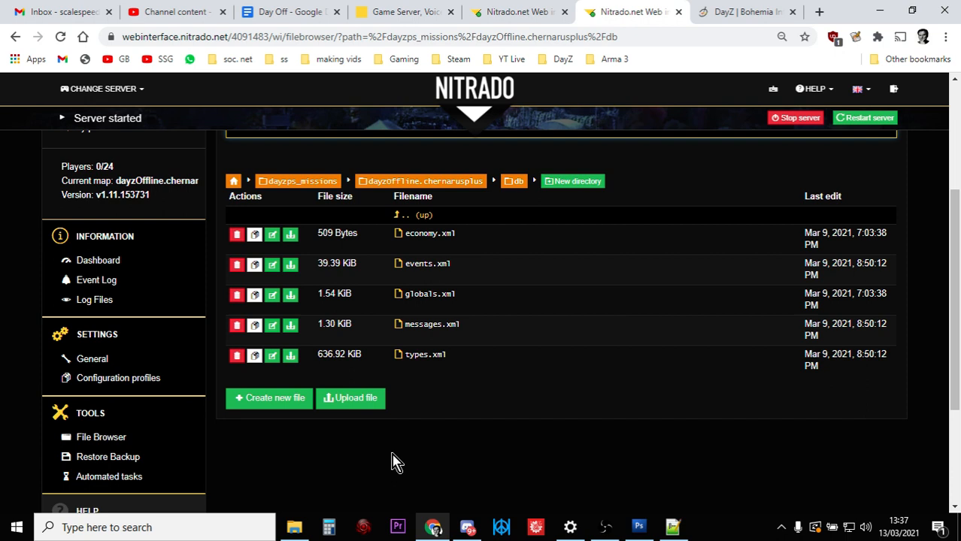
# - Show the 'DayZ | Bohemia Interactive' page in Chrome
pyautogui.click(744, 11)
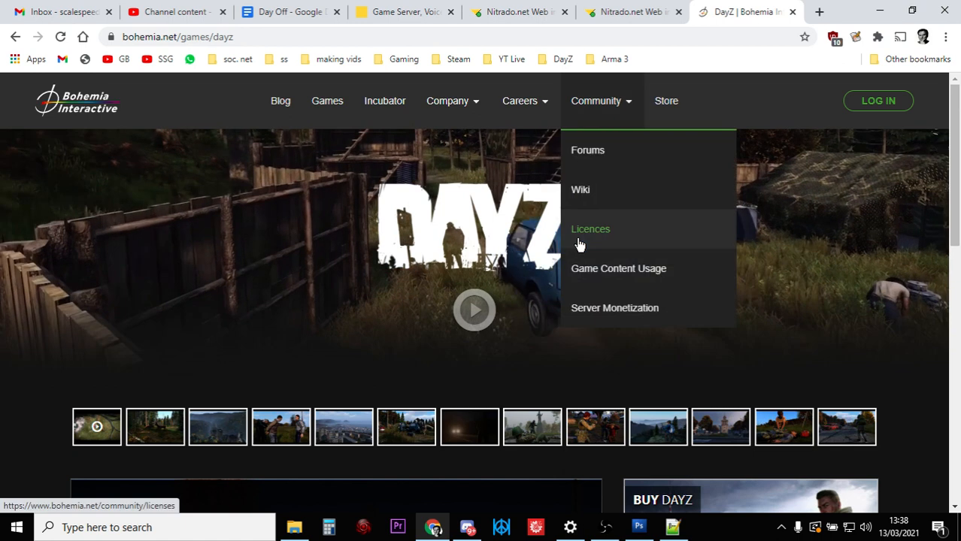